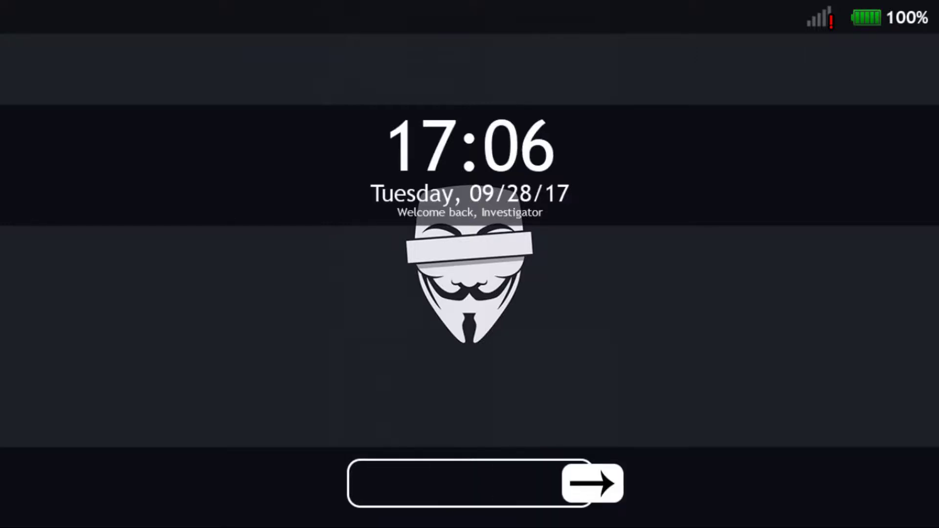
# Unlock the investigator's tablet to reach its home screen of apps.
pyautogui.click(593, 485)
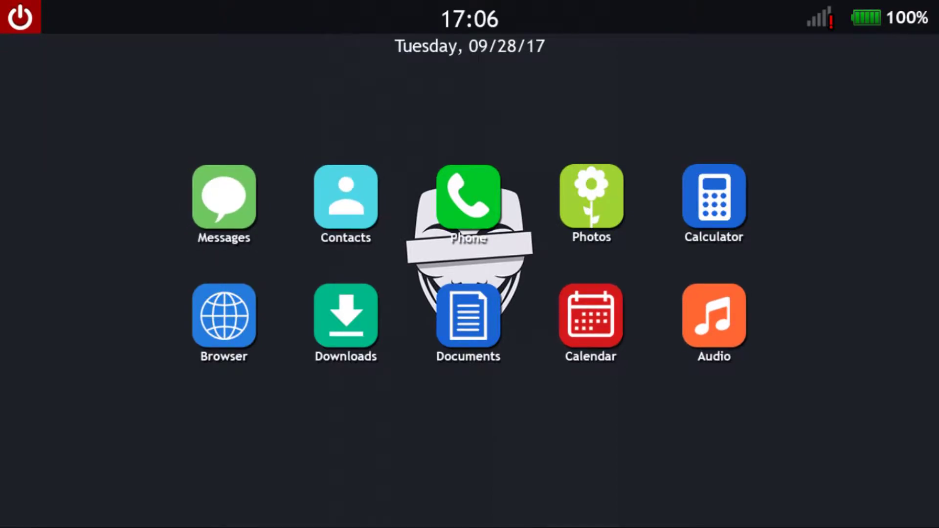
pyautogui.click(223, 200)
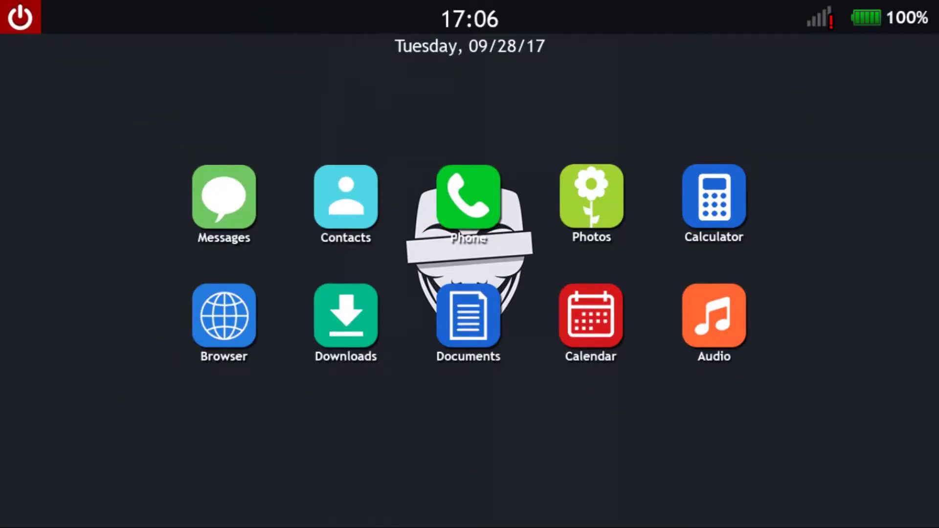
pyautogui.click(468, 321)
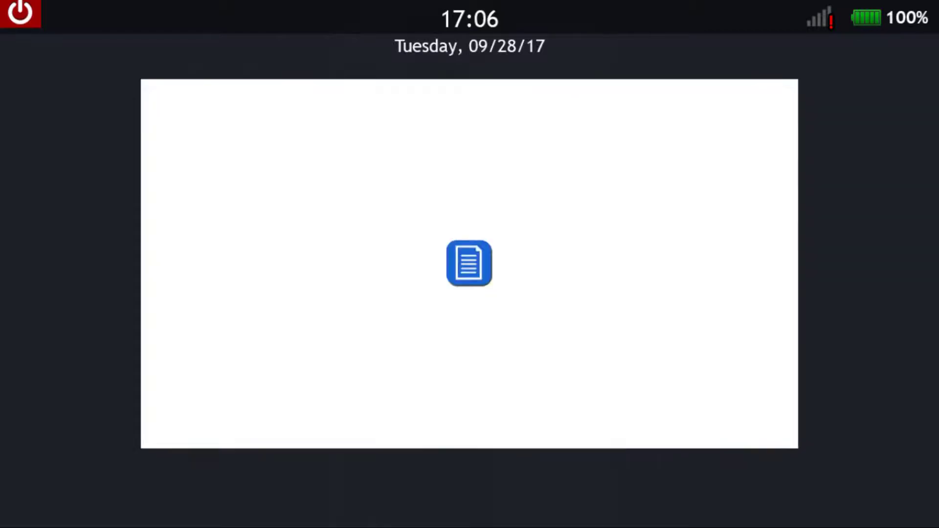
pyautogui.click(467, 267)
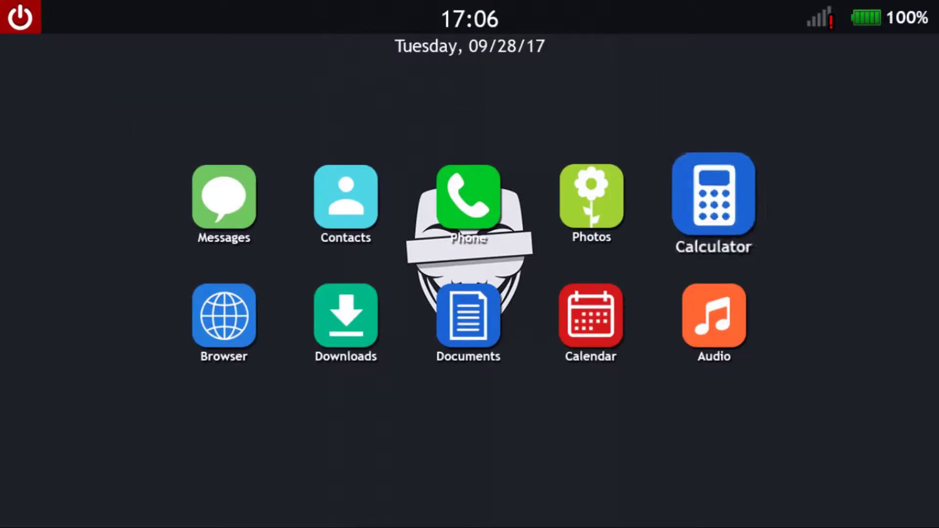
pyautogui.click(346, 316)
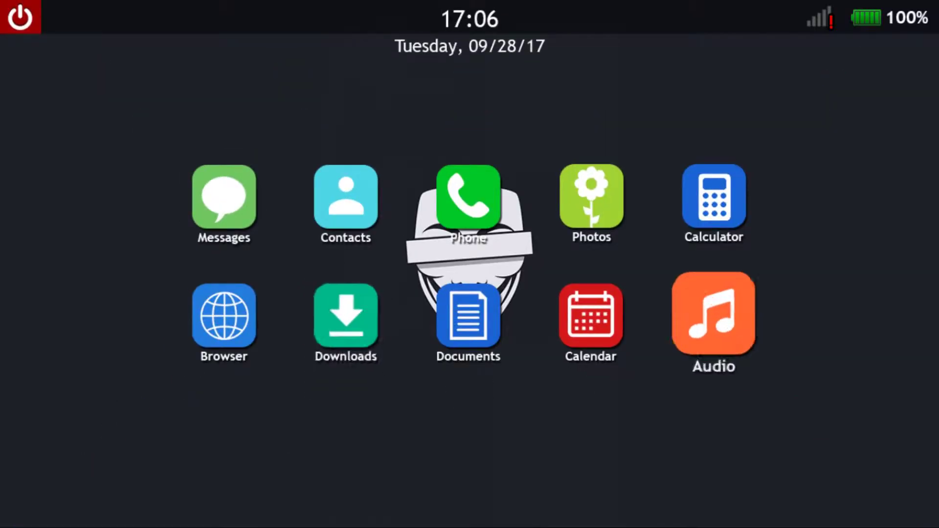
# Play Intern Log 001.wav in the Audio app, stop it, and proceed into night 3.
pyautogui.click(713, 313)
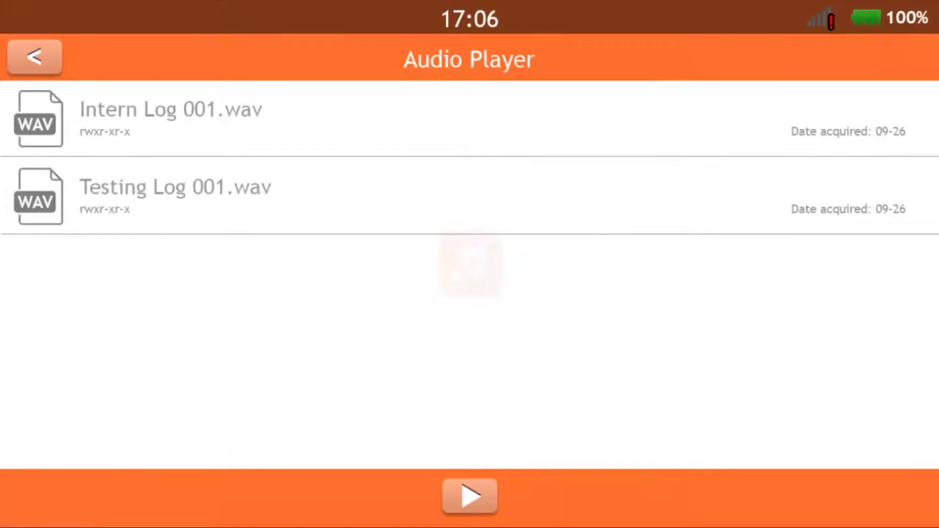
pyautogui.click(468, 500)
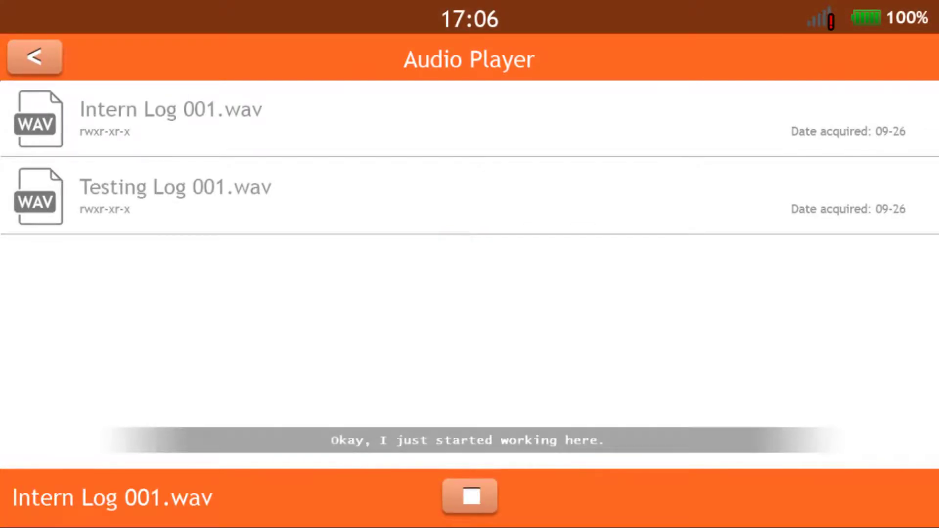
pyautogui.click(469, 499)
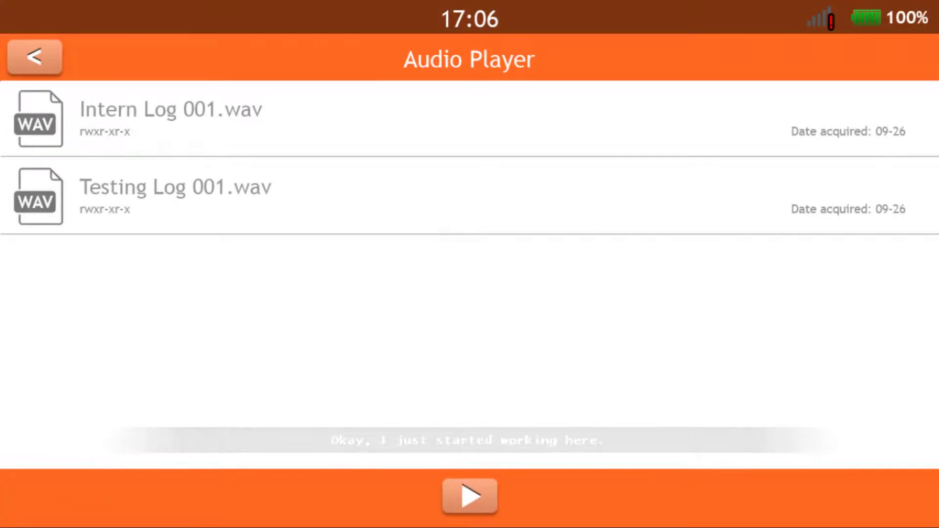
pyautogui.click(35, 55)
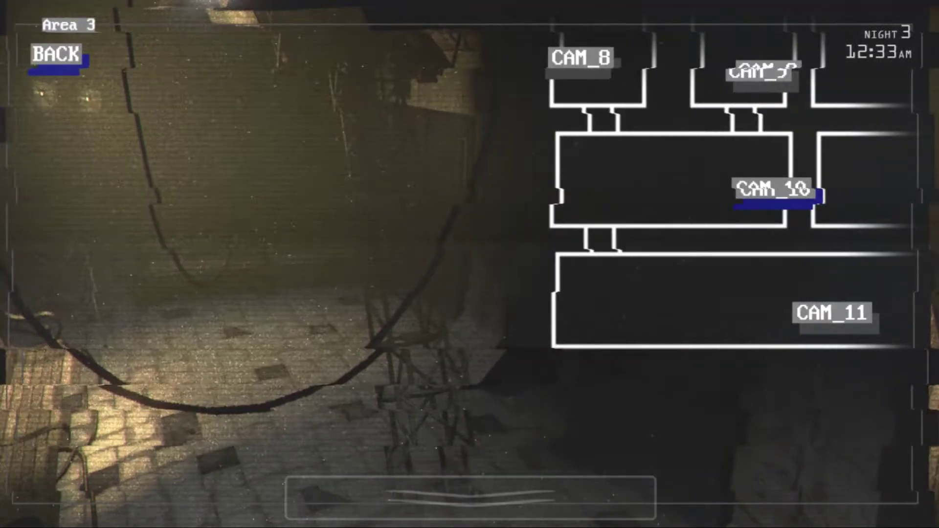
# Cycle through CAM_11, CAM_4, CAM_12, CAM_14, CAM_13, CAM_9, CAM_6 and CAM_5 feeds.
pyautogui.click(832, 314)
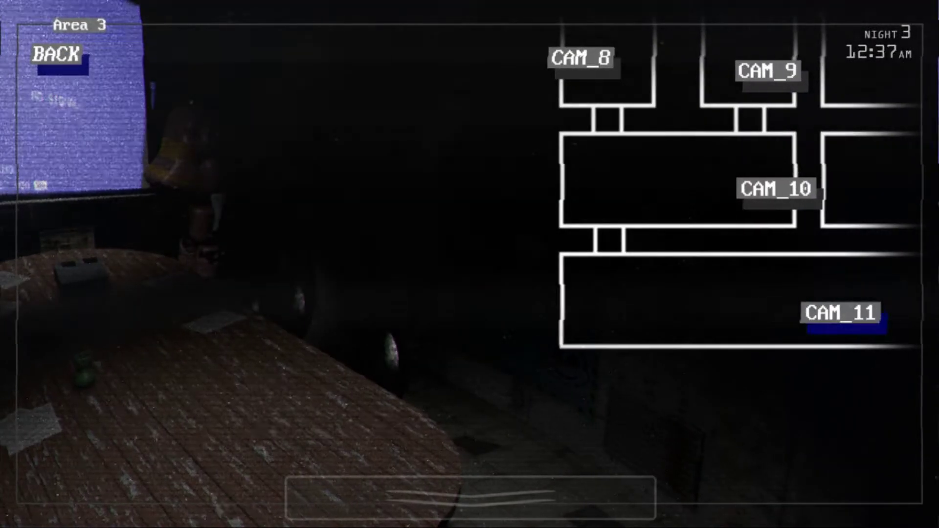
pyautogui.click(57, 54)
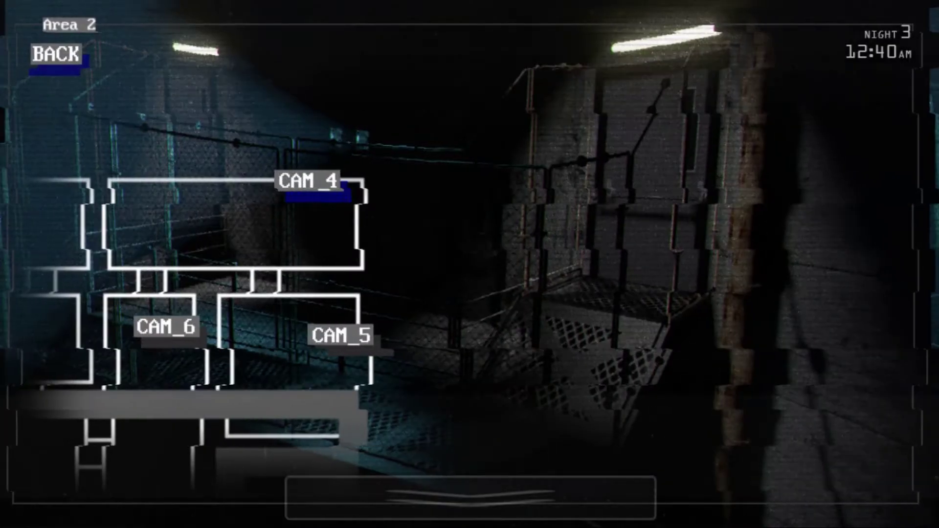
pyautogui.click(166, 329)
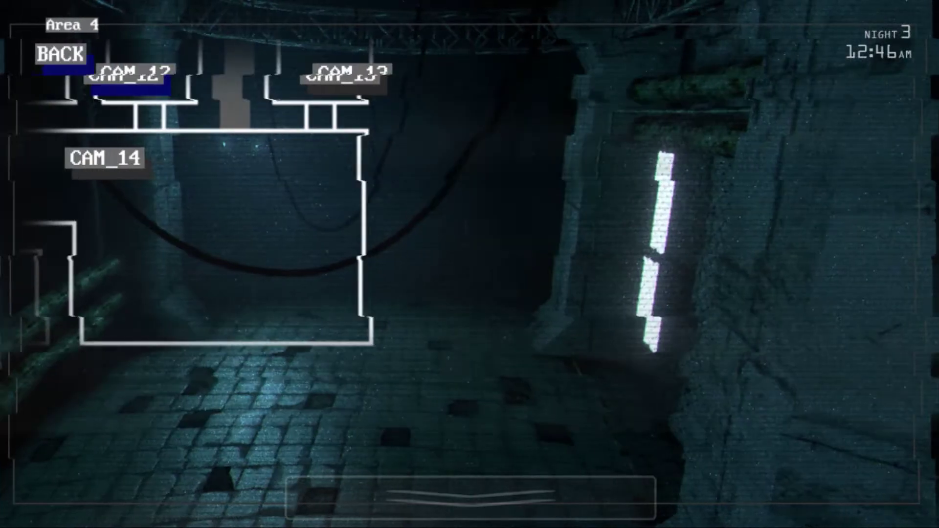
pyautogui.click(105, 158)
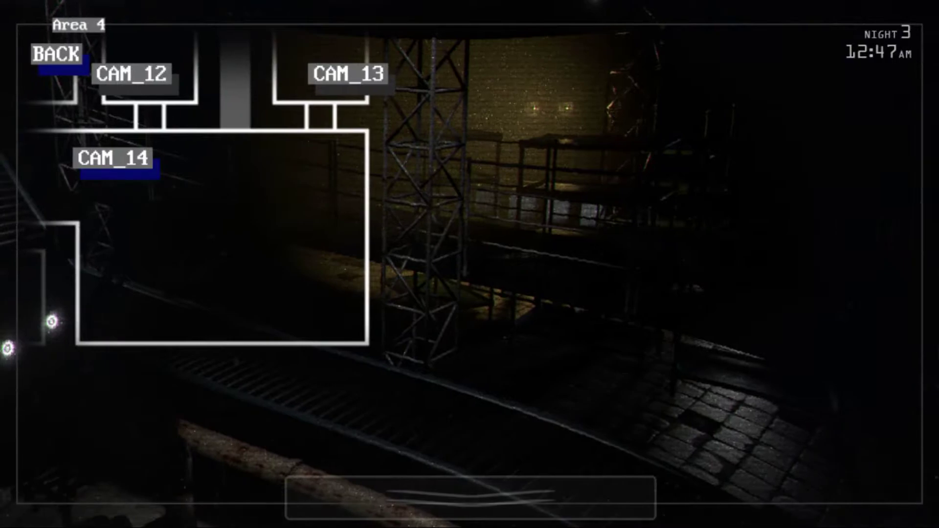
pyautogui.click(346, 74)
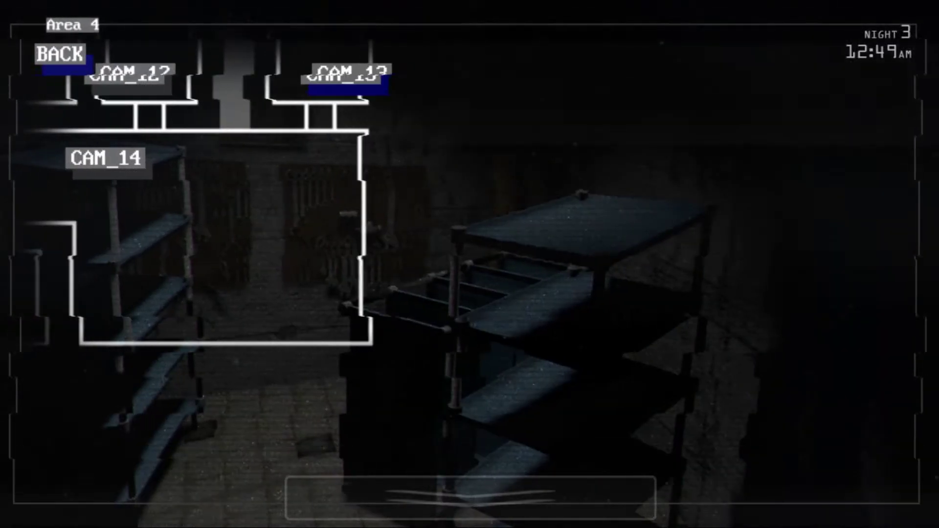
pyautogui.click(128, 76)
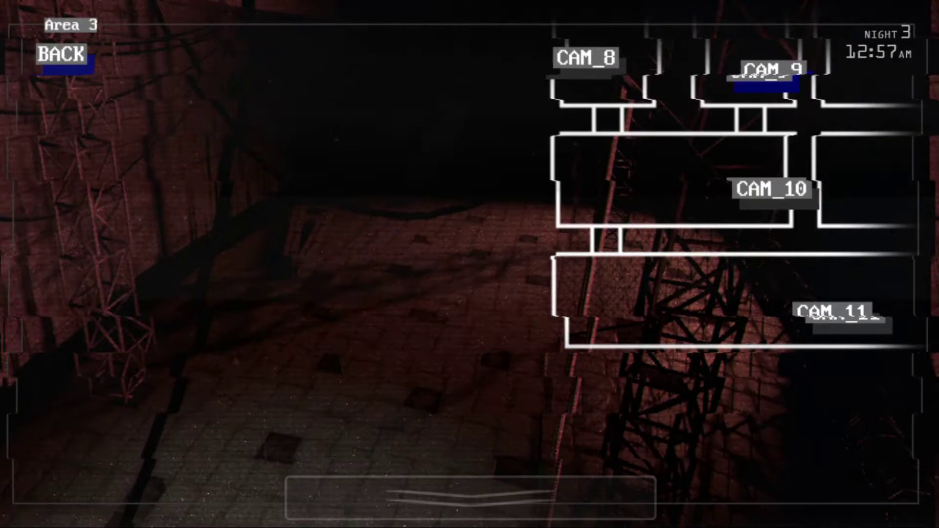
pyautogui.click(62, 55)
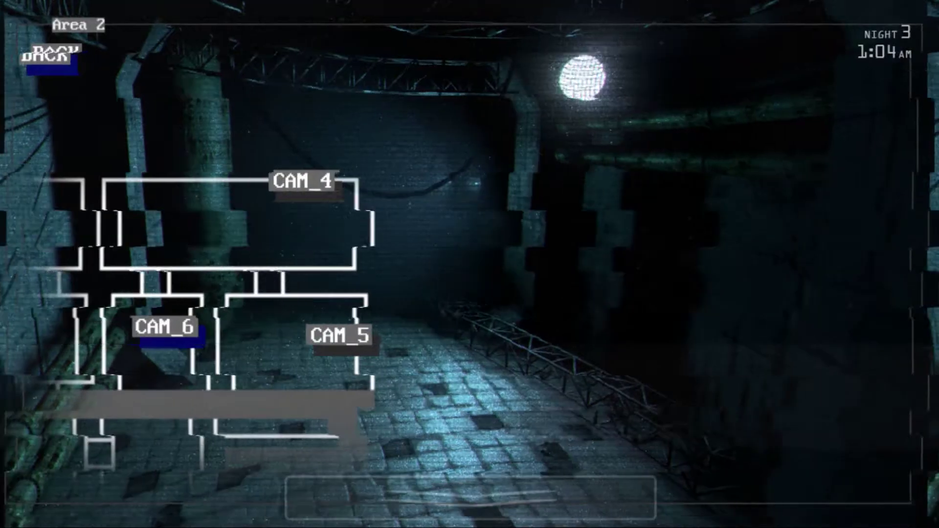
pyautogui.click(338, 336)
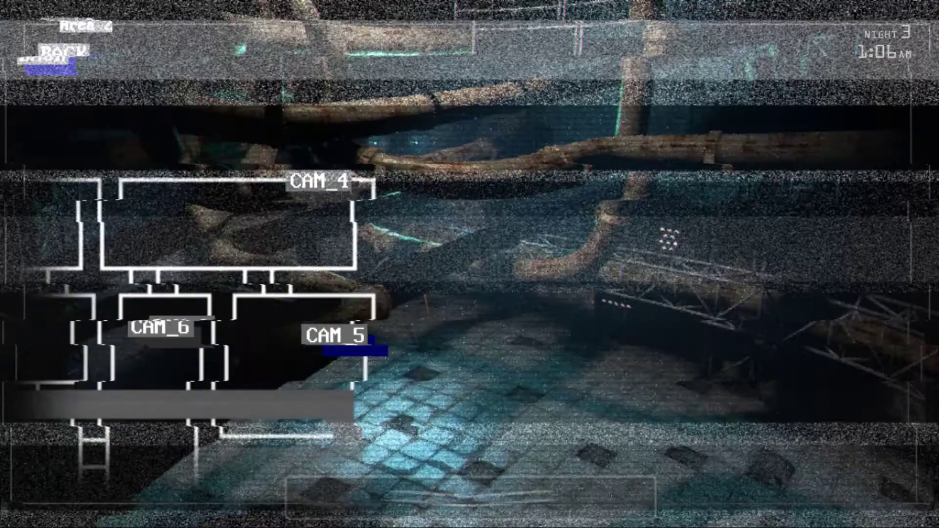
# Recheck Area 4's CAM_12–14, Area 3 CAM_9, Areas 1 and 2, then leave for the office computer.
pyautogui.click(57, 54)
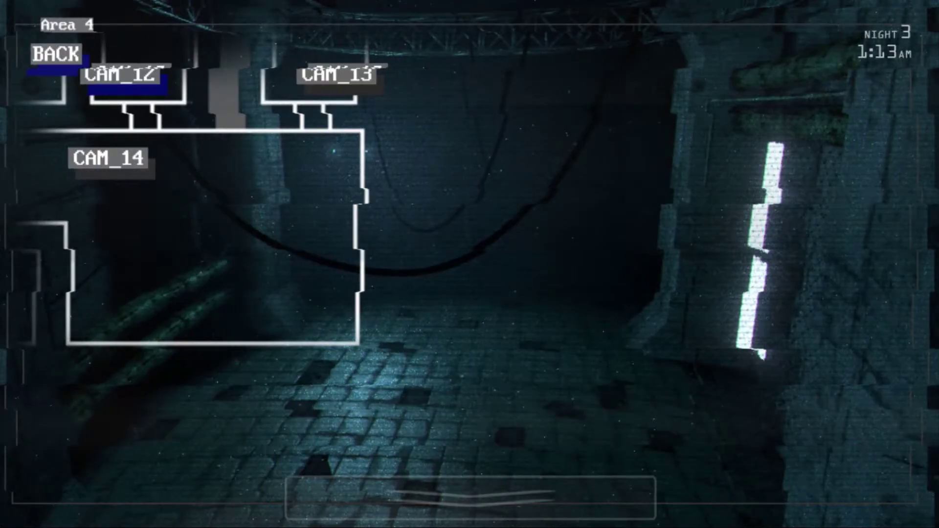
pyautogui.click(343, 78)
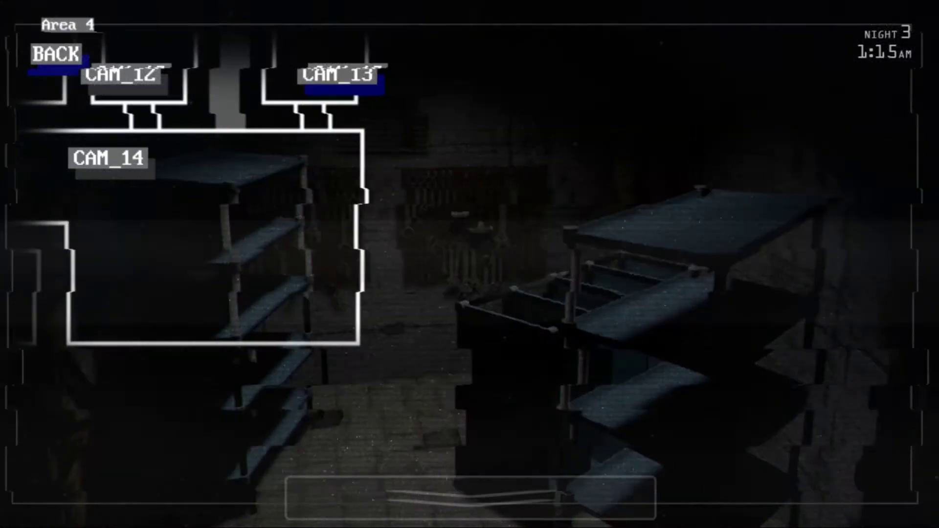
pyautogui.click(109, 159)
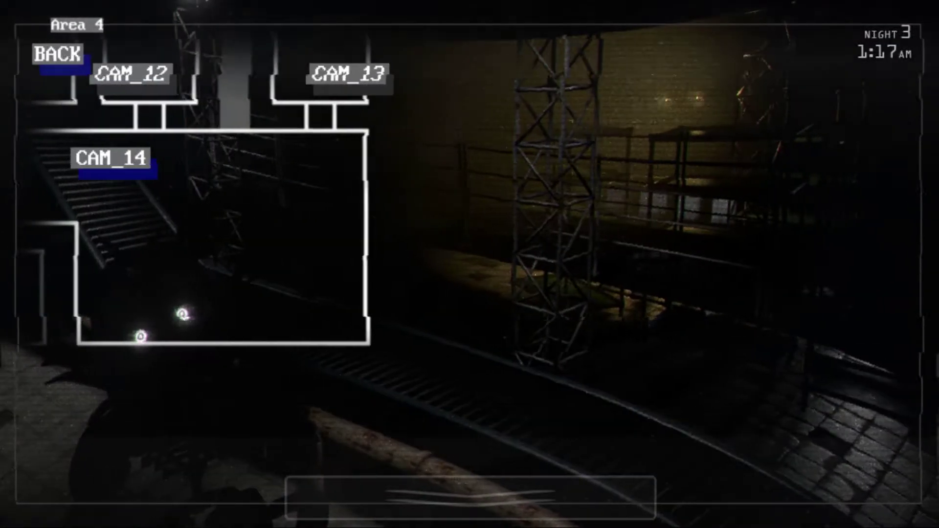
pyautogui.click(128, 73)
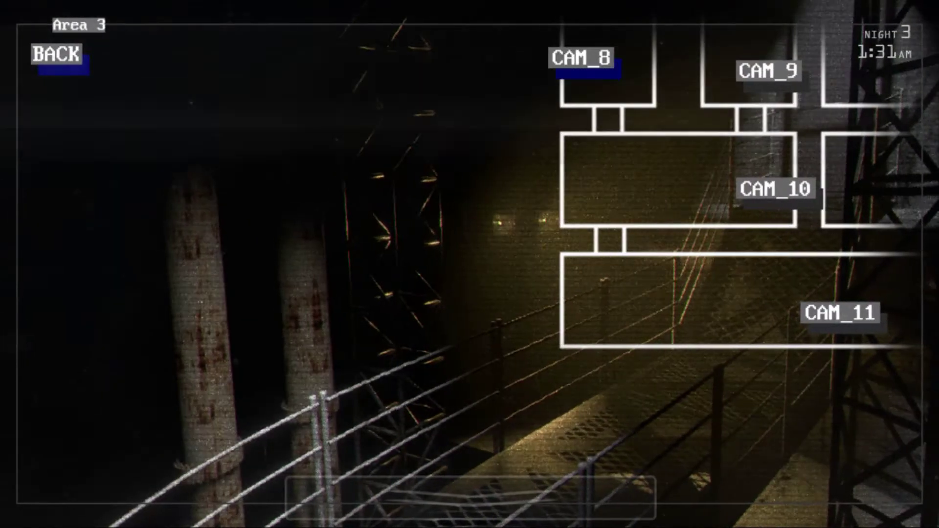
pyautogui.click(768, 70)
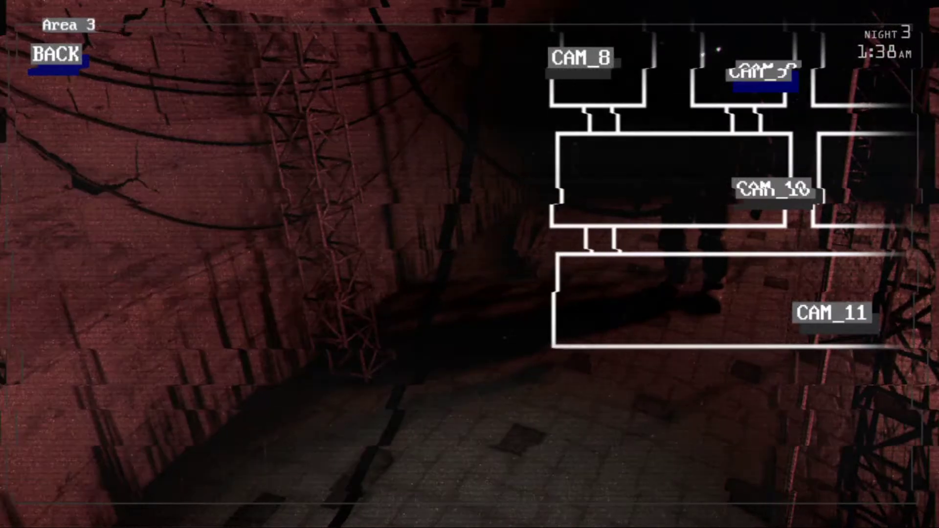
pyautogui.click(59, 53)
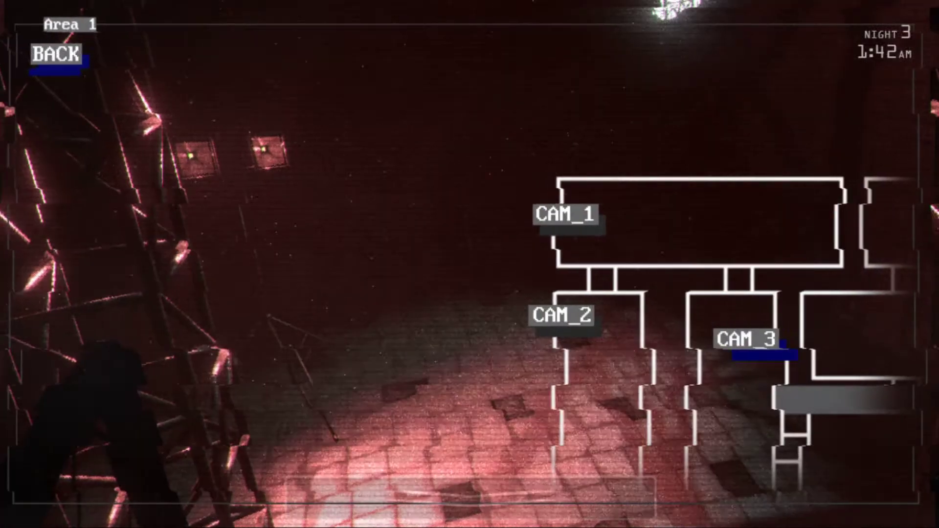
pyautogui.click(56, 54)
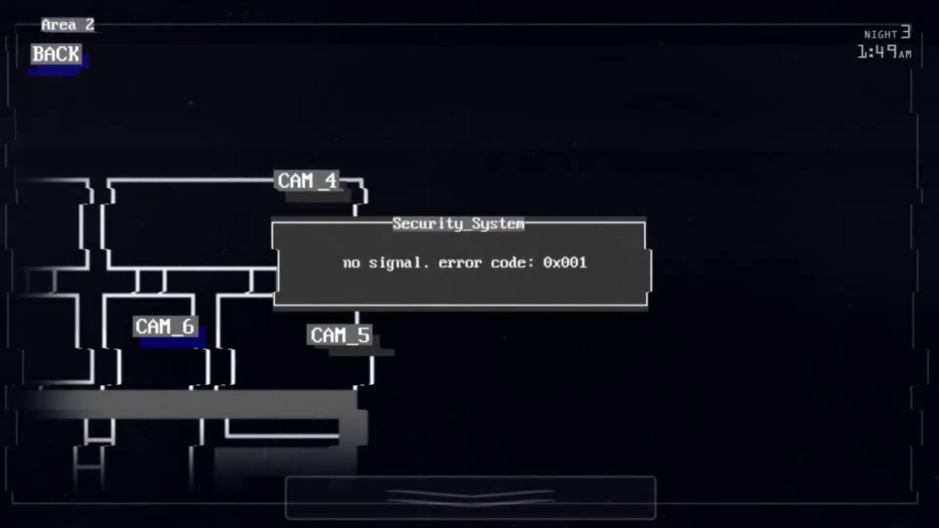
pyautogui.click(56, 55)
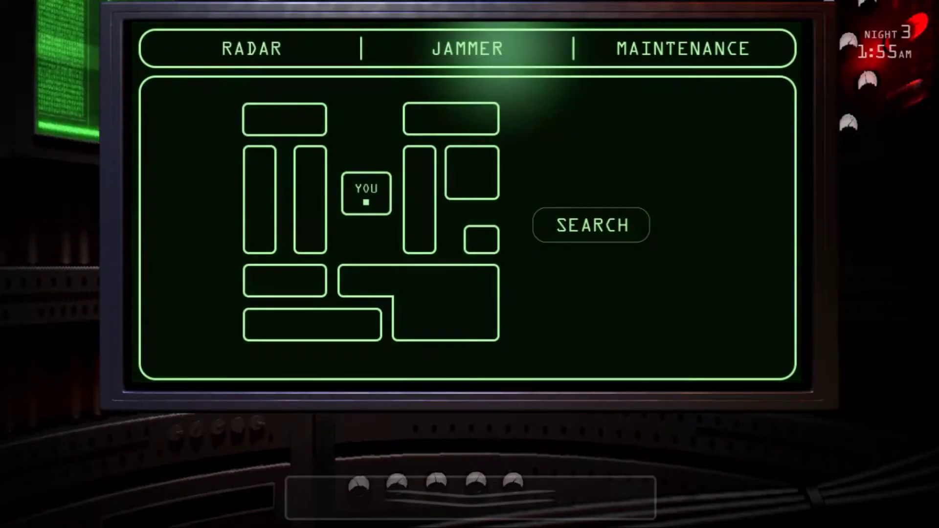
# Reboot the overheating A/C from Maintenance and return to the Area 3 camera feeds.
pyautogui.click(592, 225)
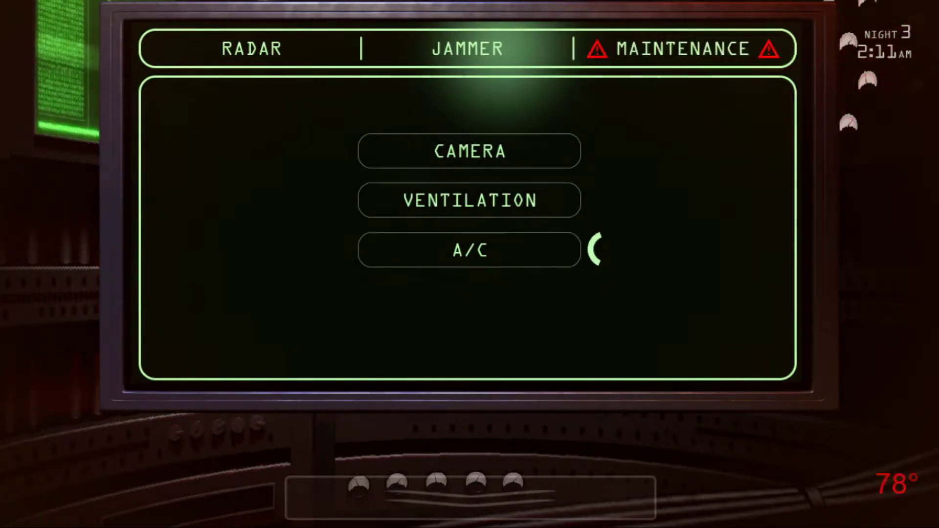
pyautogui.click(469, 249)
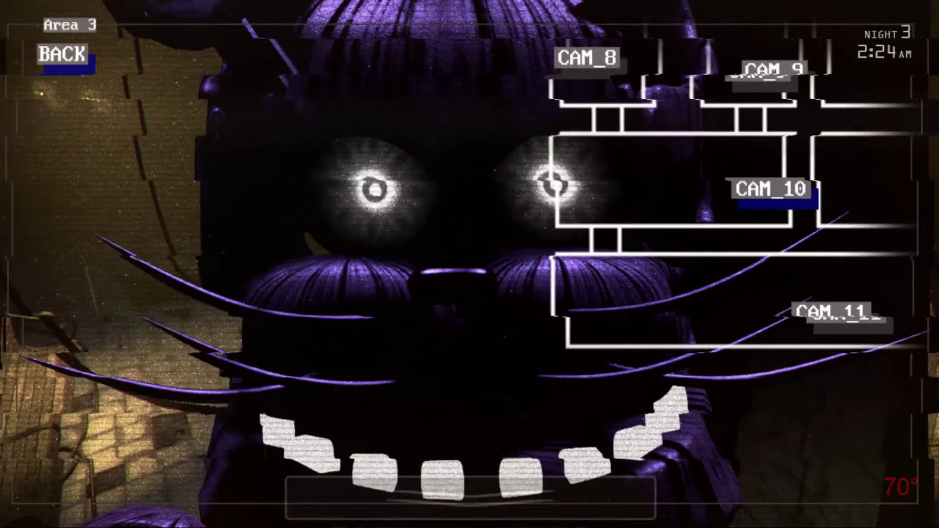
# Check Area 1 CAM_3, then lower the camera monitor to view the office.
pyautogui.click(60, 54)
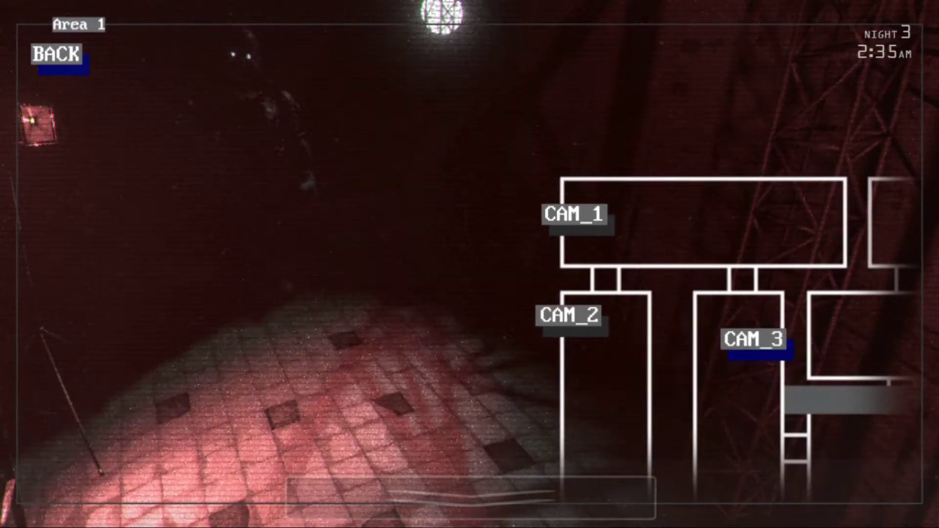
pyautogui.click(57, 53)
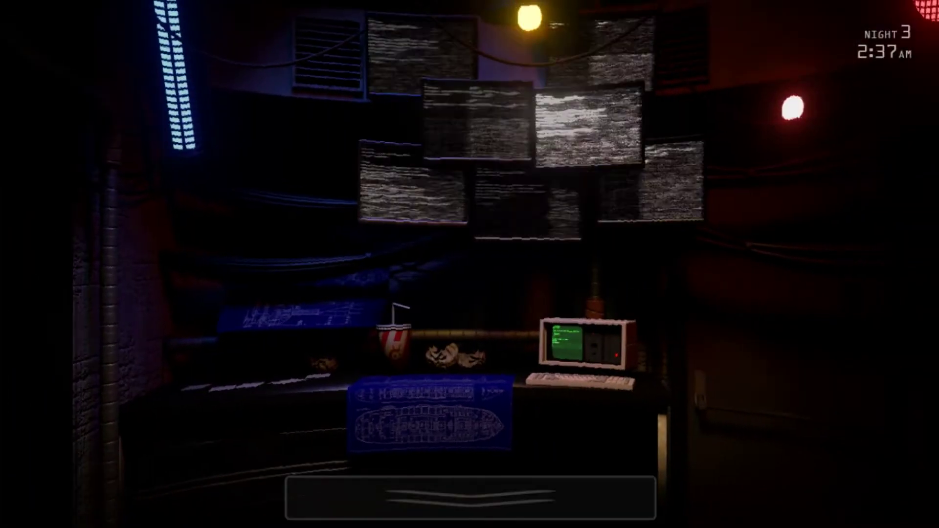
# Start the jammer system rebooting, then return to the Area 4 CAM_12 feed.
pyautogui.click(581, 347)
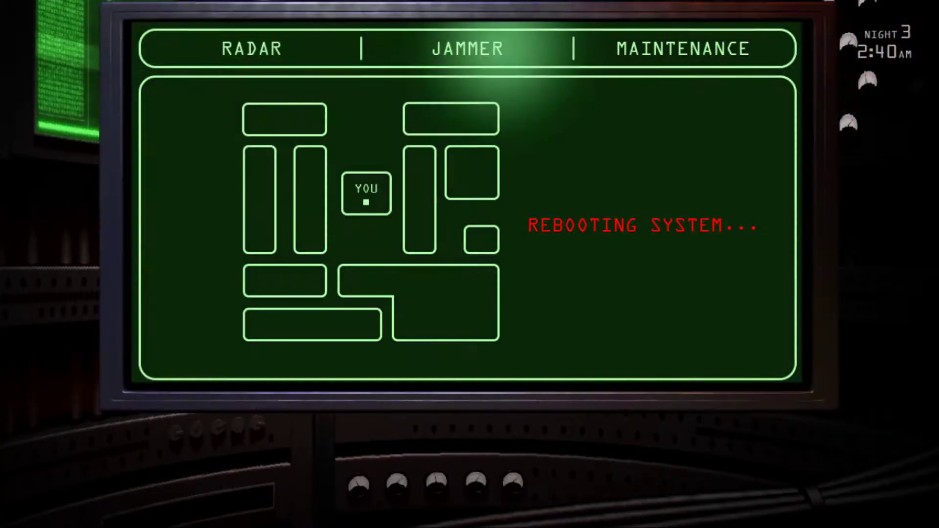
pyautogui.click(466, 48)
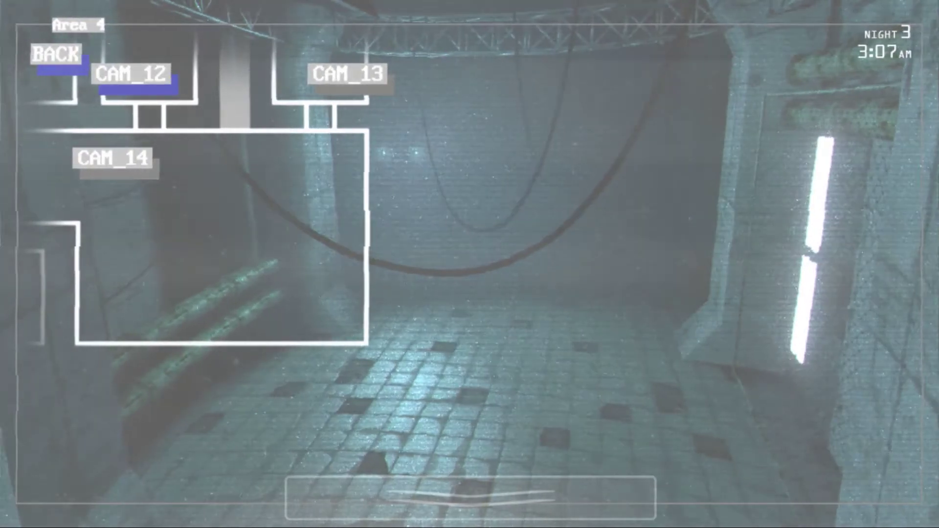
# Check Area 3 CAM_8, Area 1 CAM_3, then Area 3 CAM_9 and CAM_11.
pyautogui.click(53, 54)
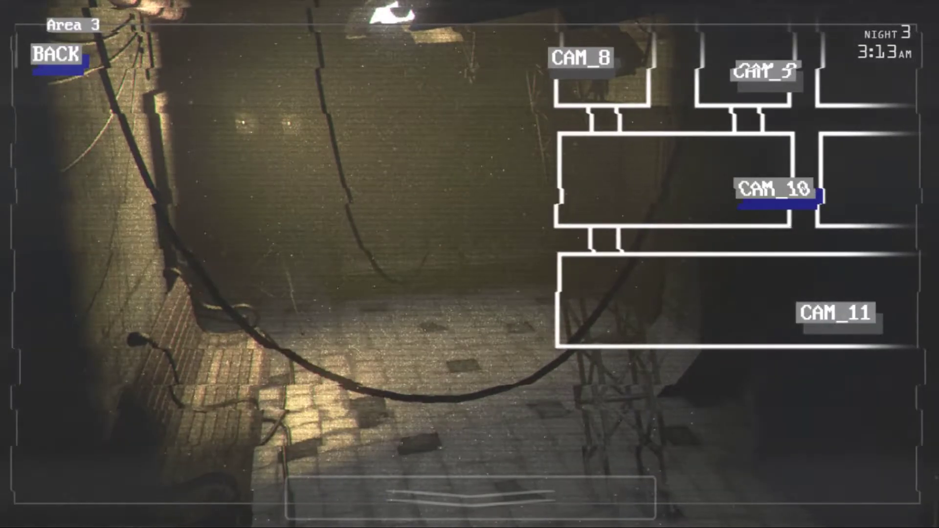
pyautogui.click(837, 314)
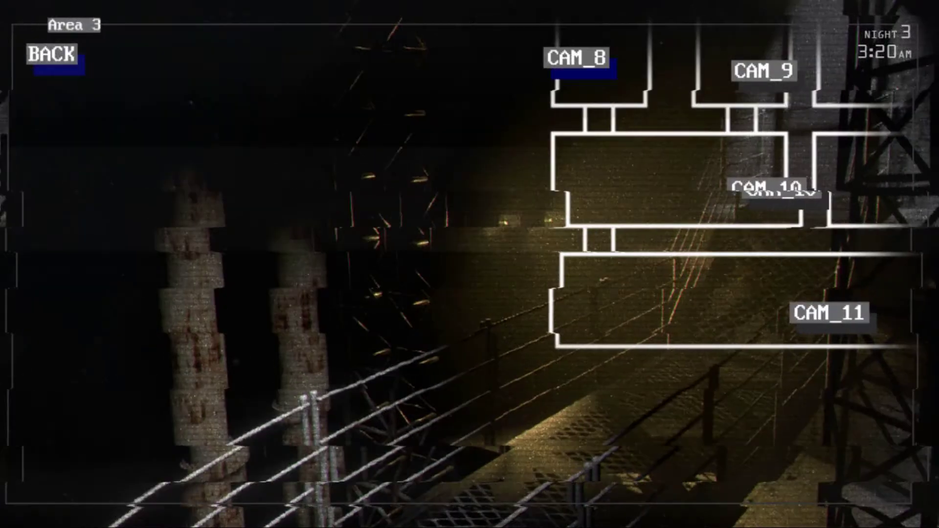
pyautogui.click(53, 55)
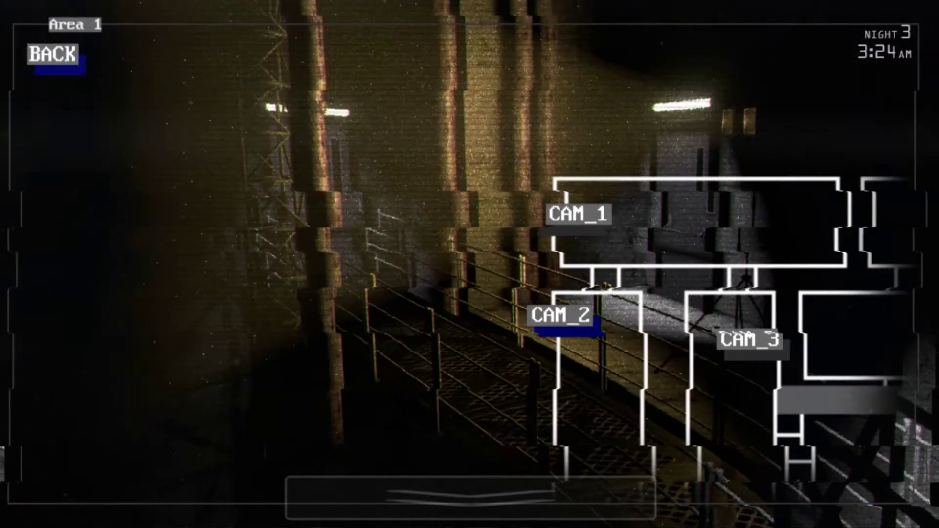
pyautogui.click(749, 348)
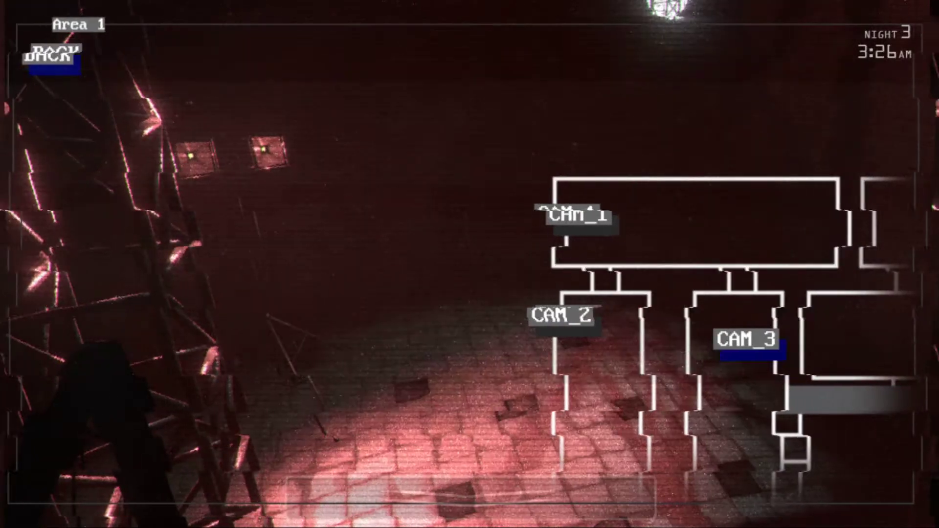
pyautogui.click(51, 57)
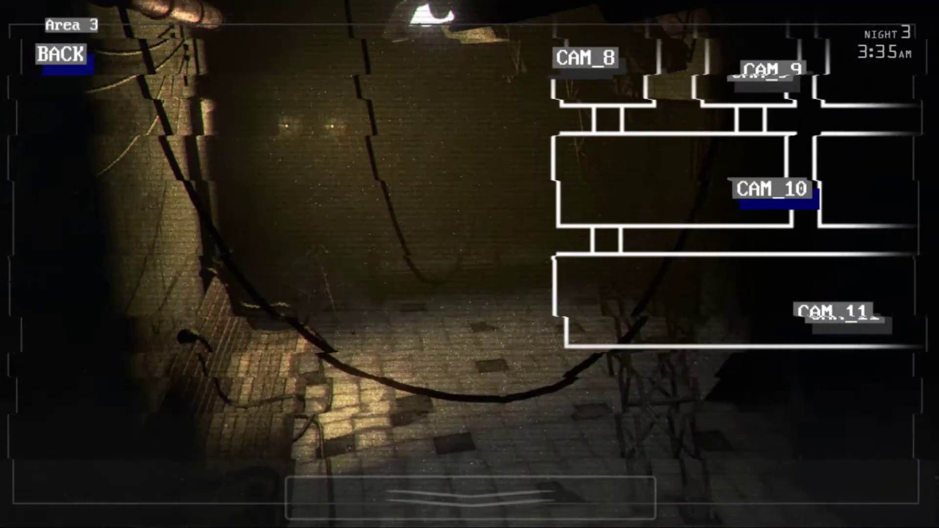
pyautogui.click(764, 71)
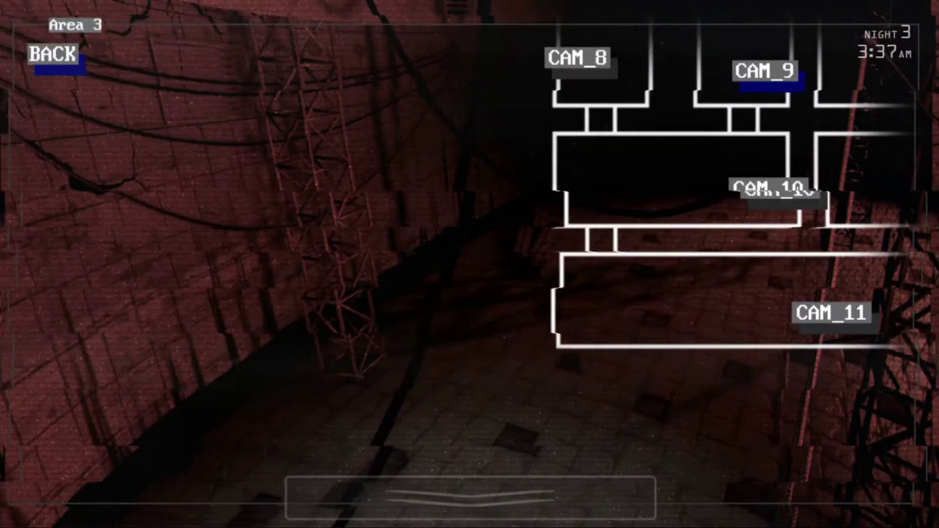
pyautogui.click(837, 315)
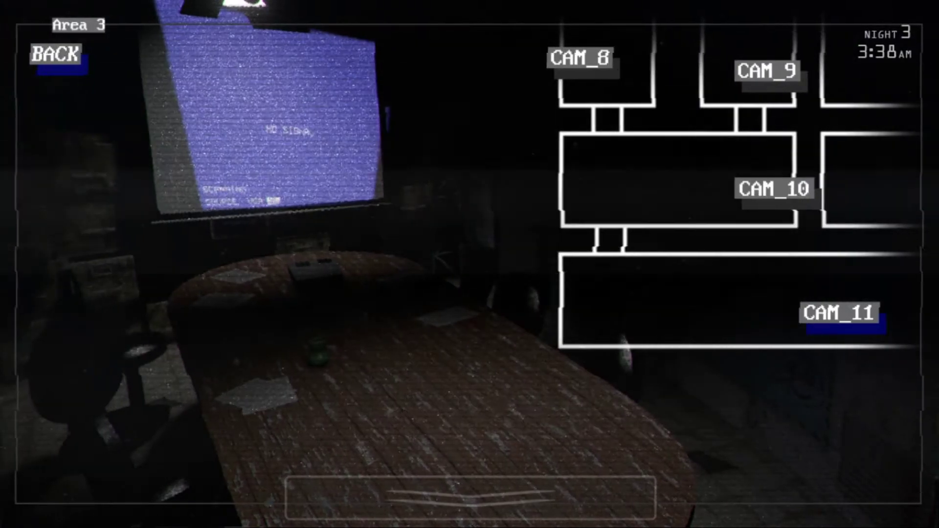
# Check the Area 4 cameras including CAM_13, then put the camera monitor away.
pyautogui.click(54, 53)
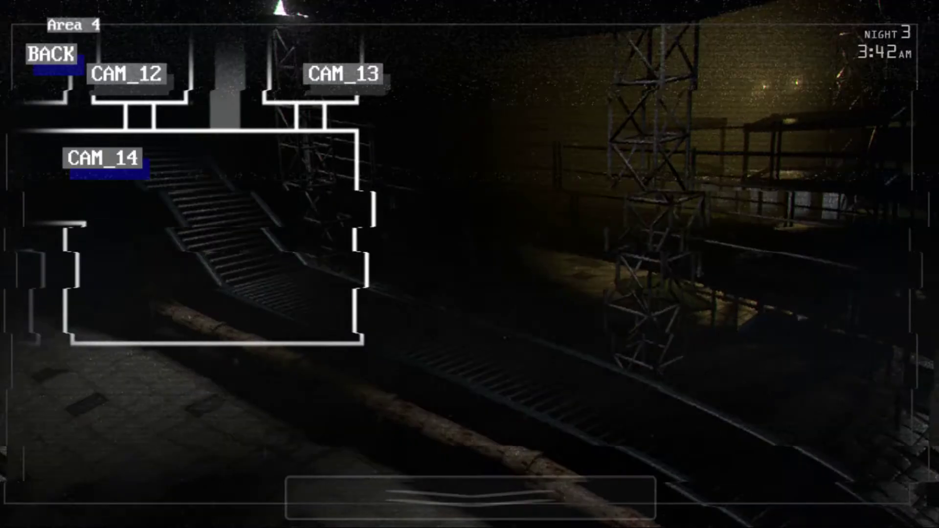
pyautogui.click(48, 57)
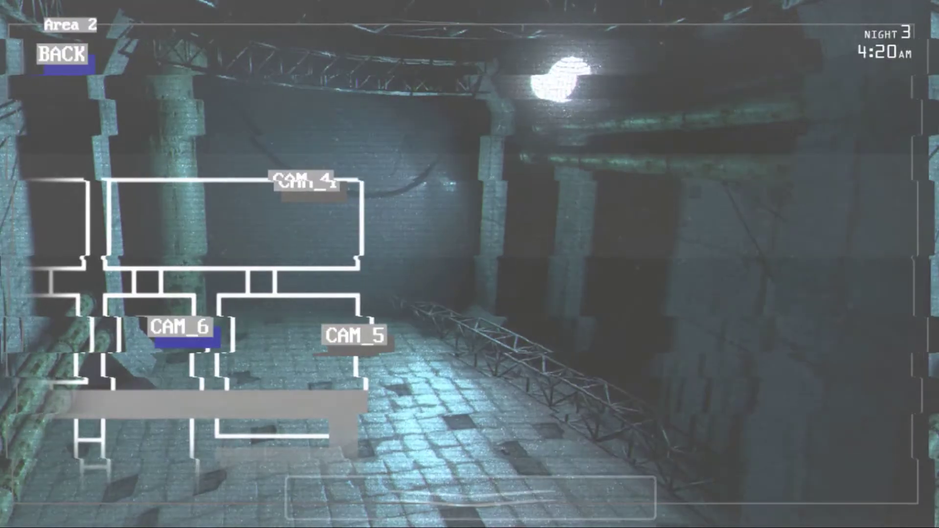
pyautogui.click(62, 54)
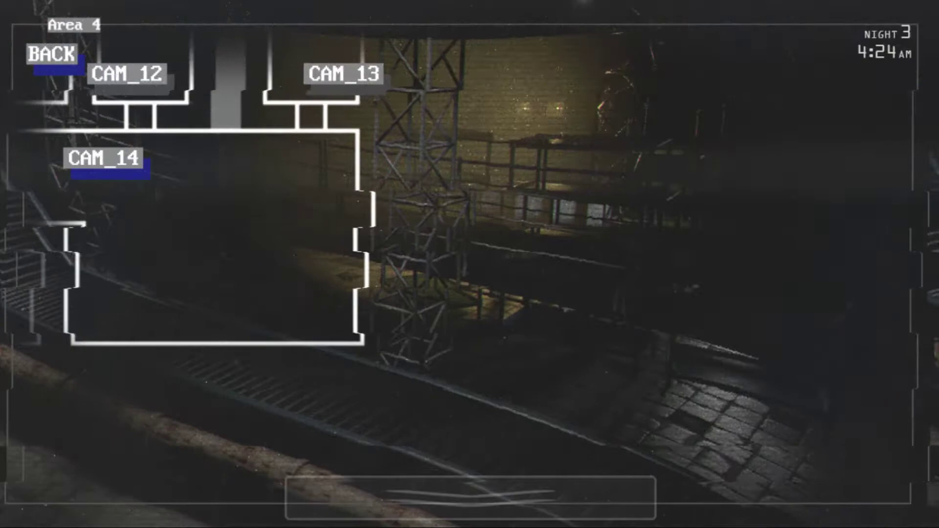
pyautogui.click(343, 77)
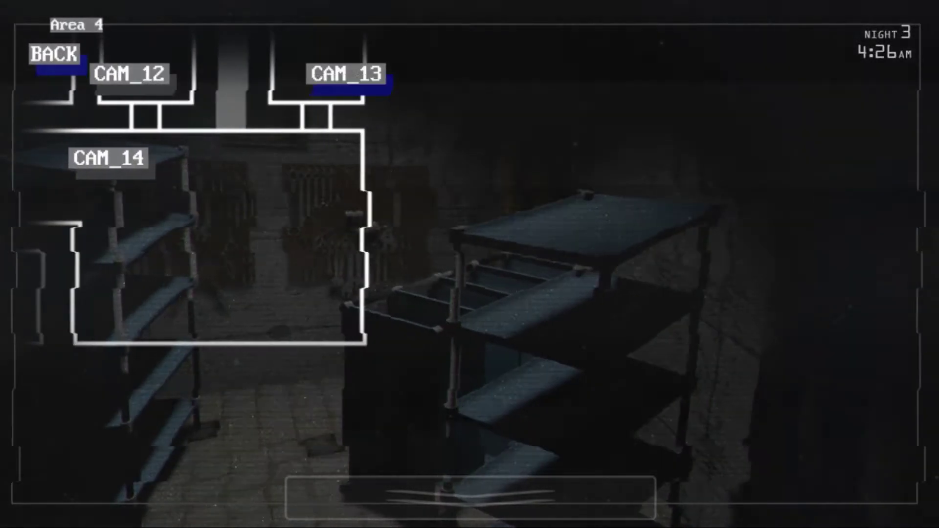
pyautogui.click(53, 53)
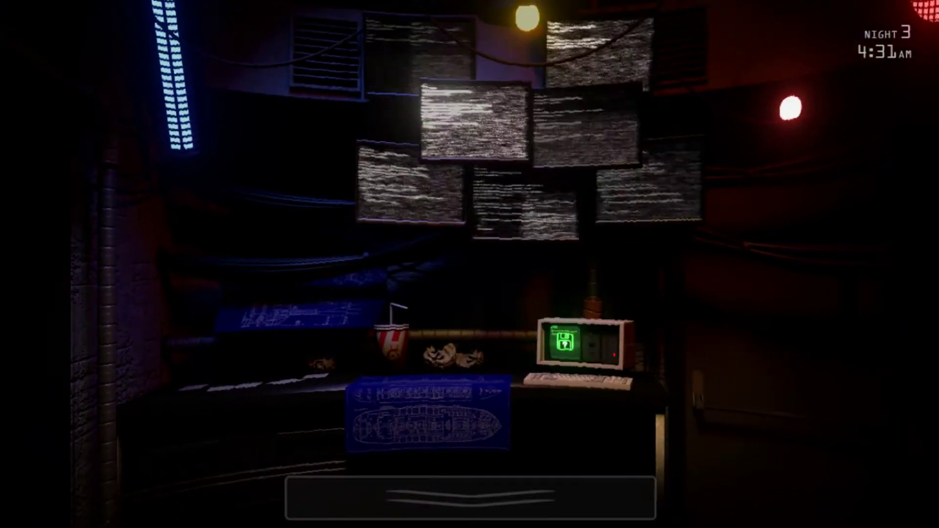
# Search the radar map on the office computer, then raise the Area 2 cameras showing no signal.
pyautogui.click(582, 344)
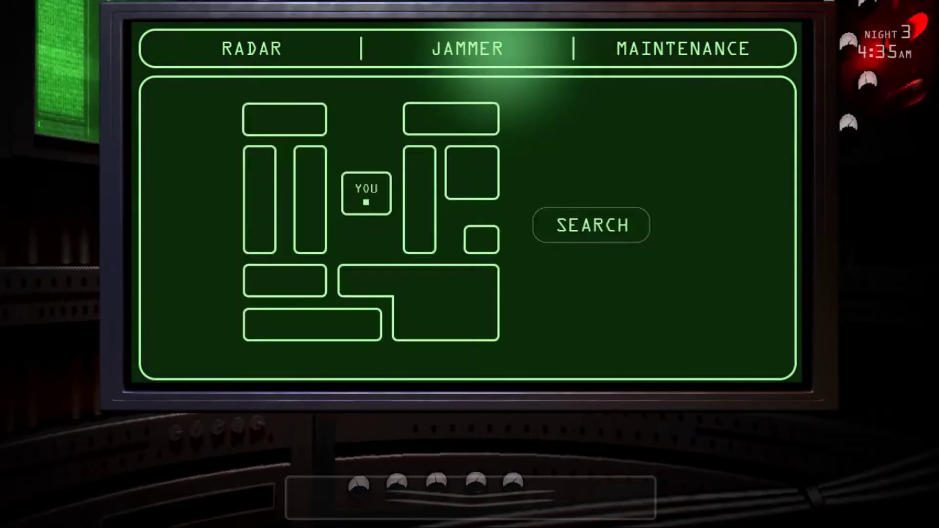
pyautogui.click(592, 225)
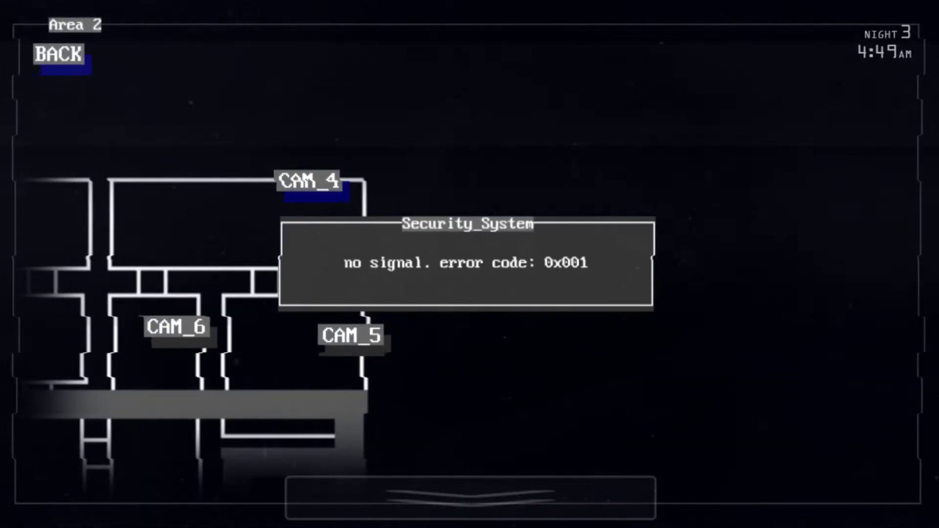
# Check Area 2 CAM_6 and CAM_4, then bring up the maintenance list with the A/C flagged.
pyautogui.click(56, 55)
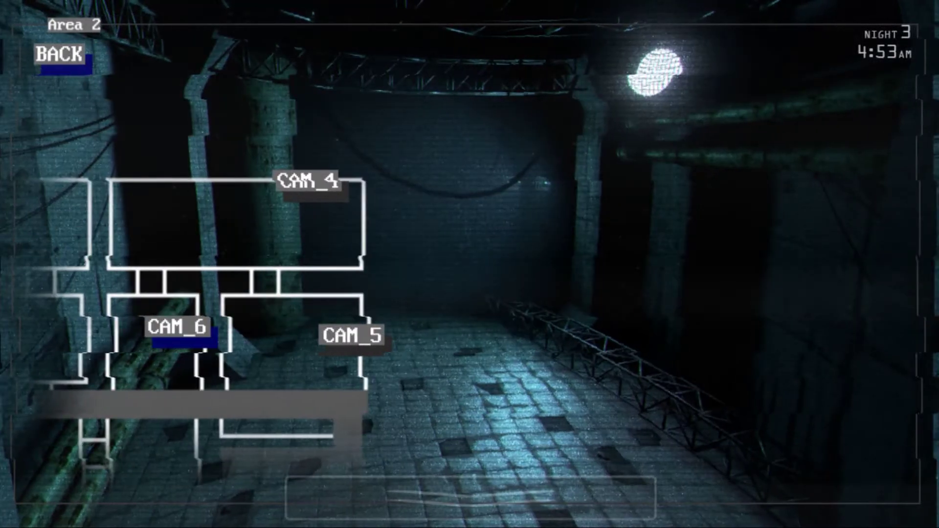
pyautogui.click(309, 186)
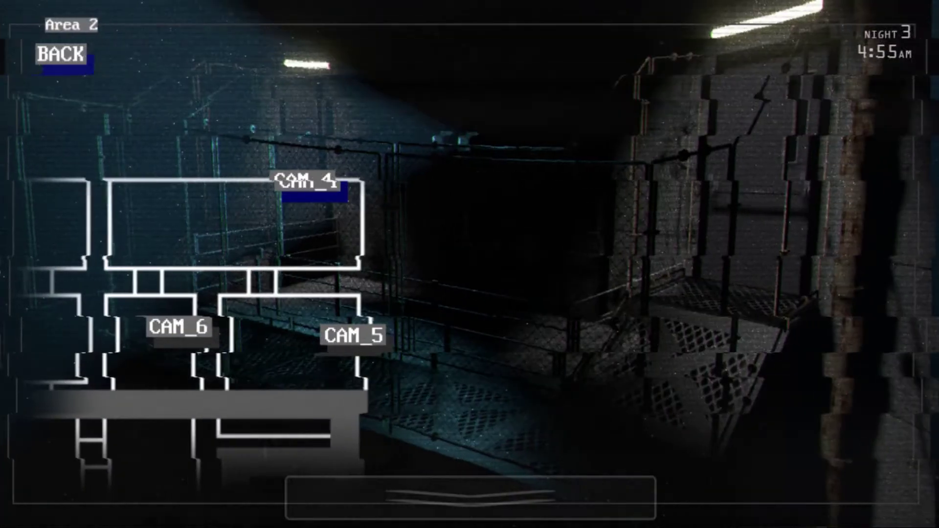
pyautogui.click(352, 337)
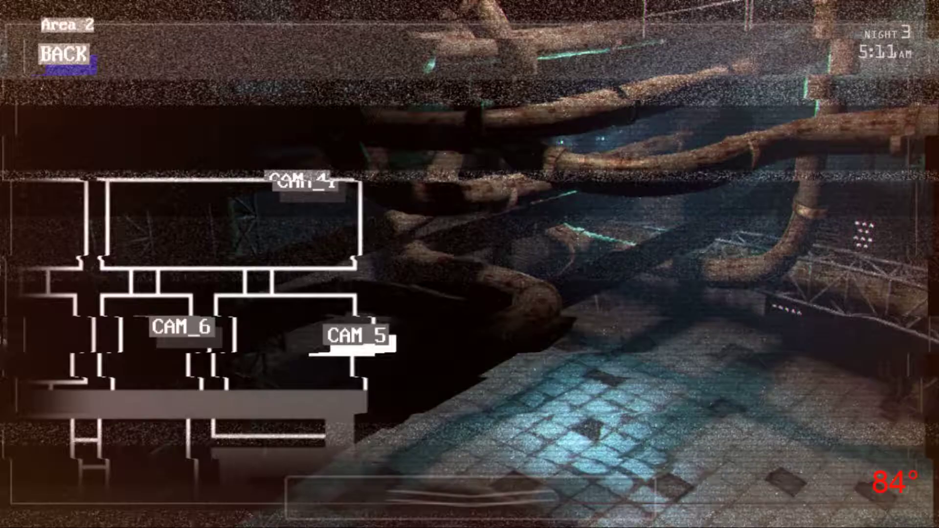
pyautogui.click(304, 190)
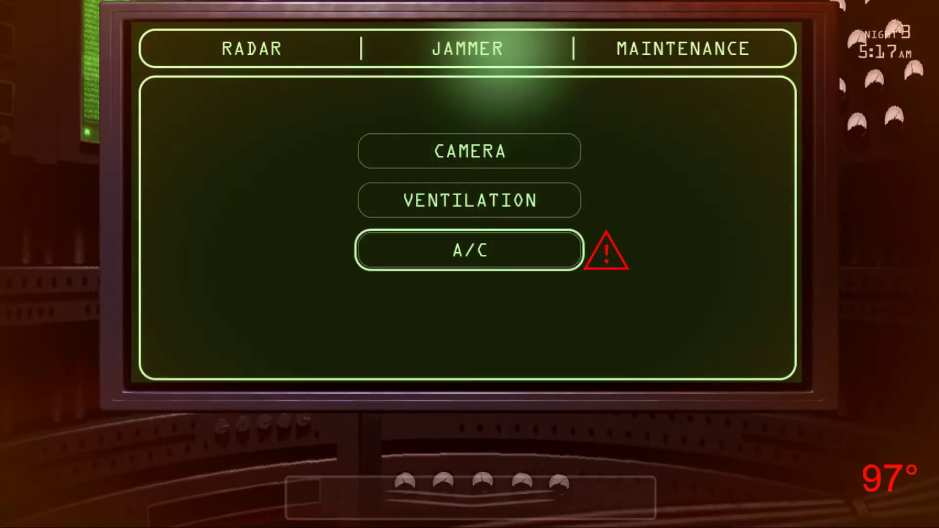
# Reboot the failing A/C, then bring up the Area 1 CAM_1 feed.
pyautogui.click(469, 250)
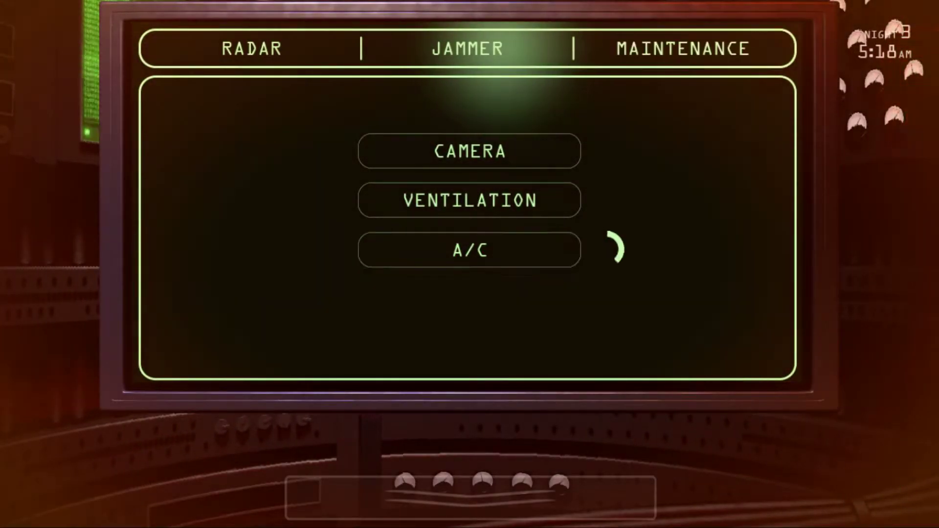
pyautogui.click(469, 251)
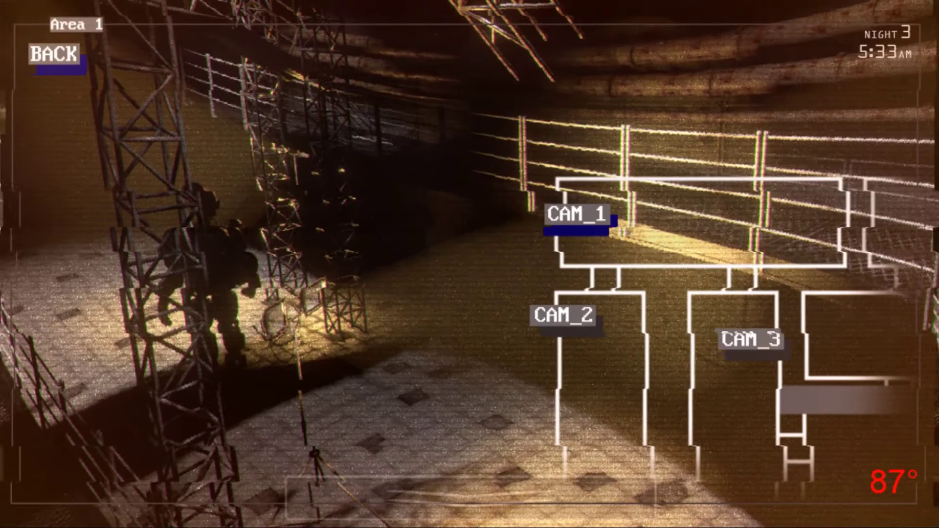
# Check the Area 4 CAM_13 and Area 2 CAM_6 feeds, then lower the monitor back to the office.
pyautogui.click(53, 53)
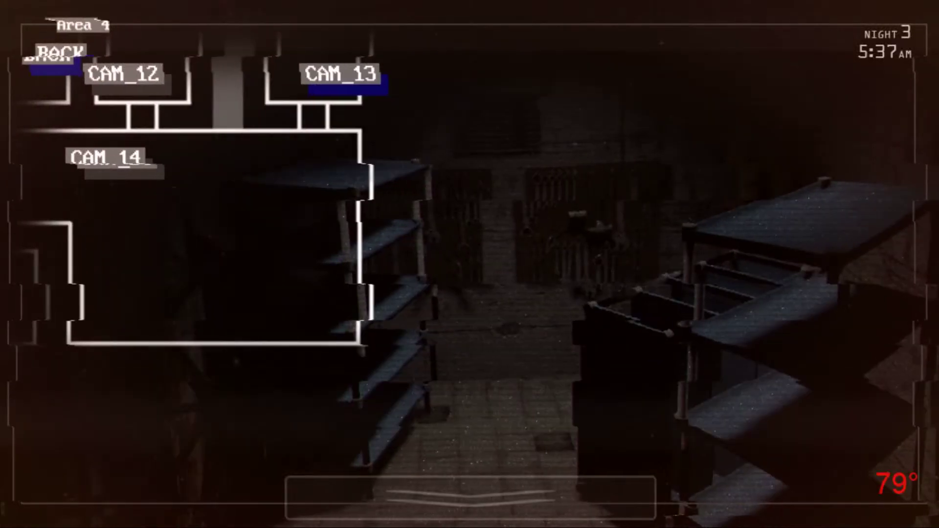
pyautogui.click(103, 157)
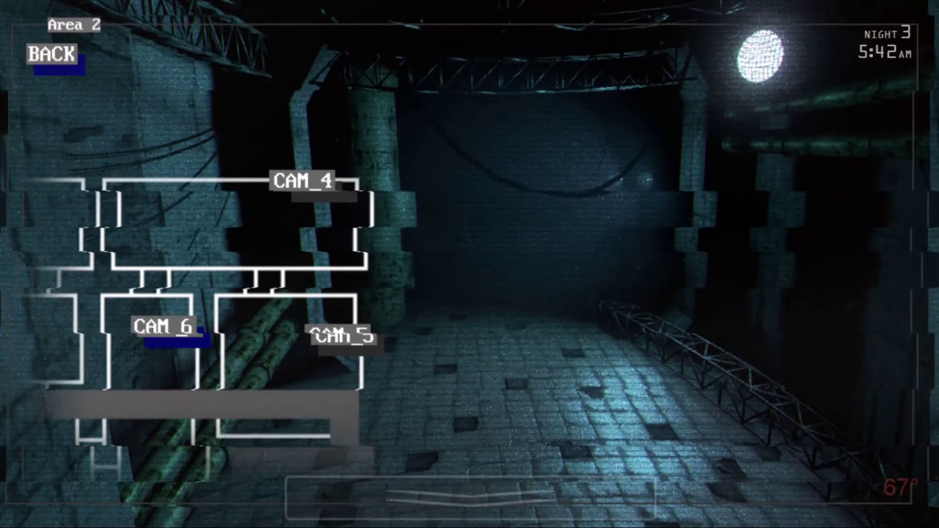
pyautogui.click(302, 183)
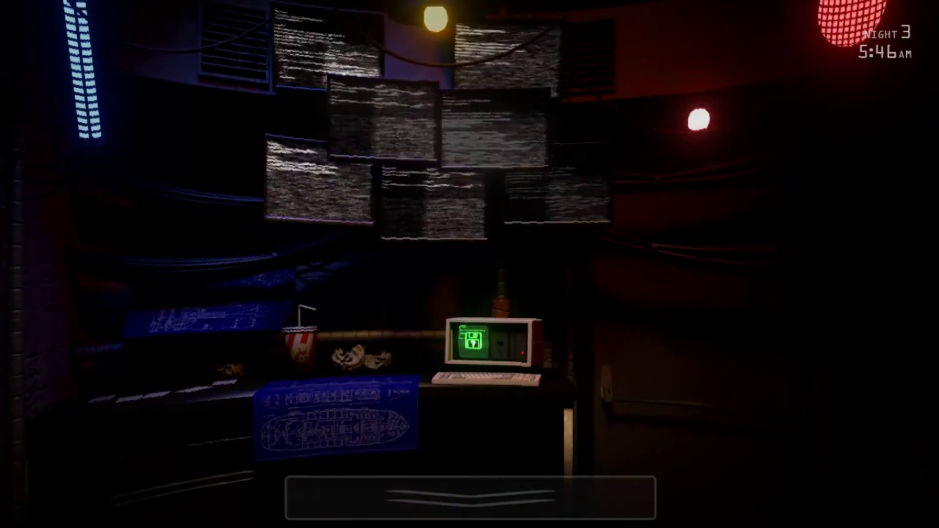
pyautogui.click(492, 347)
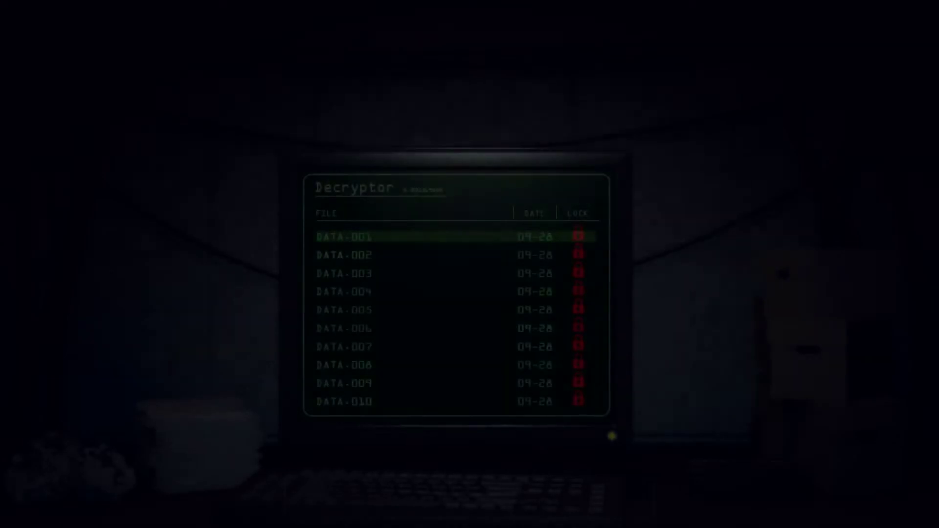
pyautogui.click(343, 236)
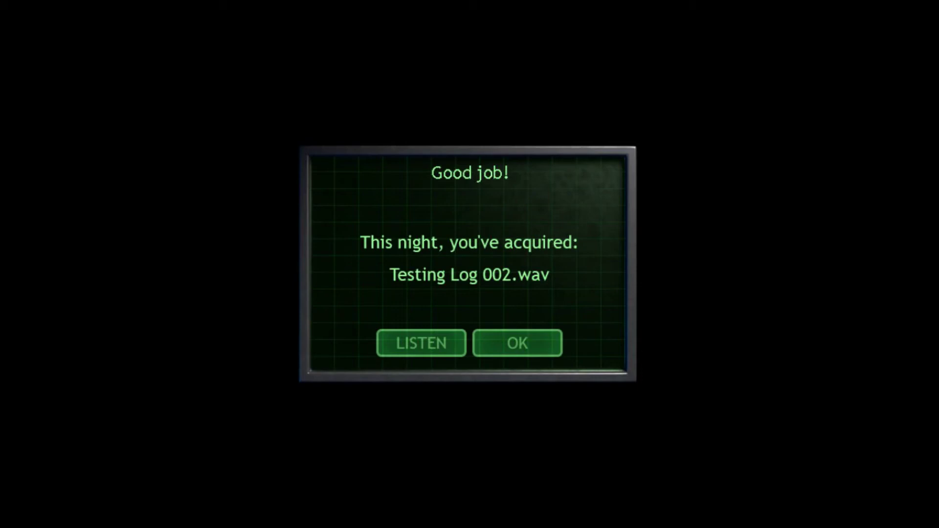
# Choose LISTEN on the 'Good job!' screen to play Testing Log 002.wav.
pyautogui.click(421, 342)
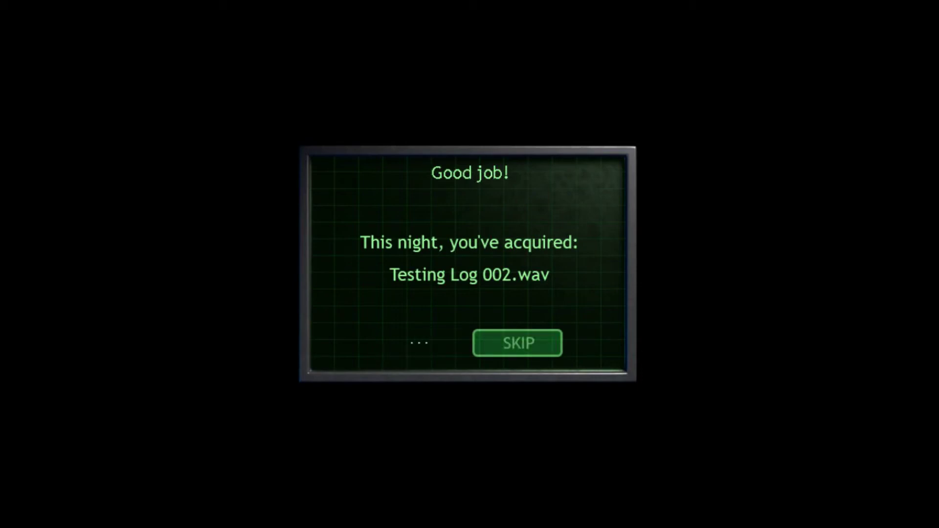